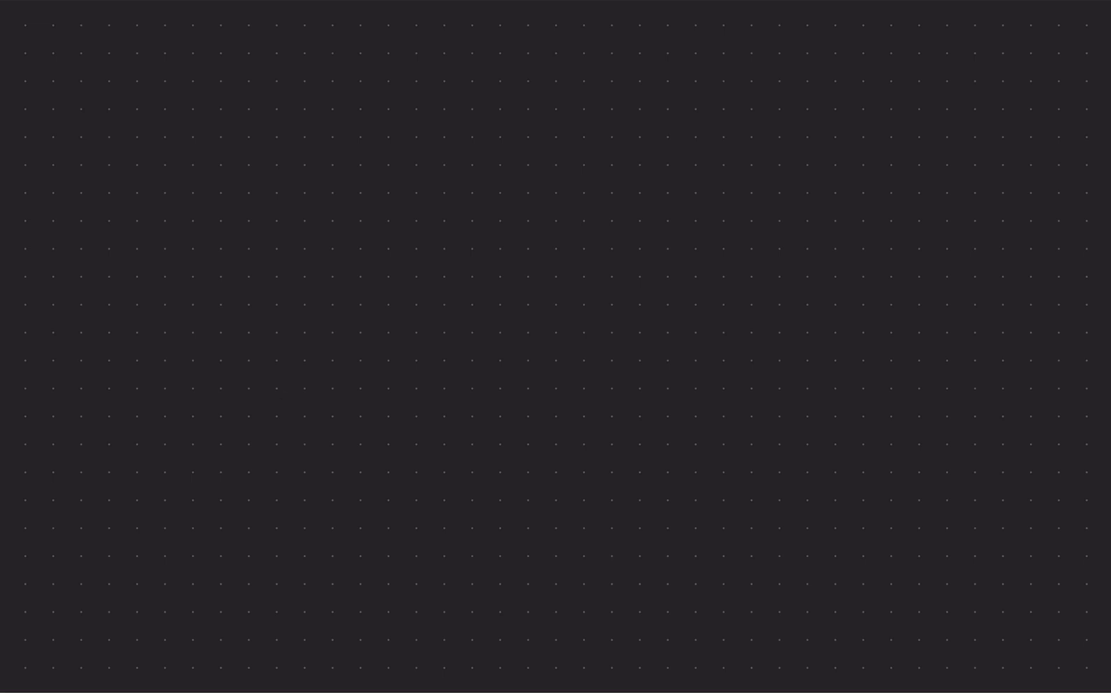
# Step: Draw a small subdivided Sudoku grid with an arrow leading to a larger empty box on its right
pyautogui.moveTo(500, 81); pyautogui.dragTo(592, 145)
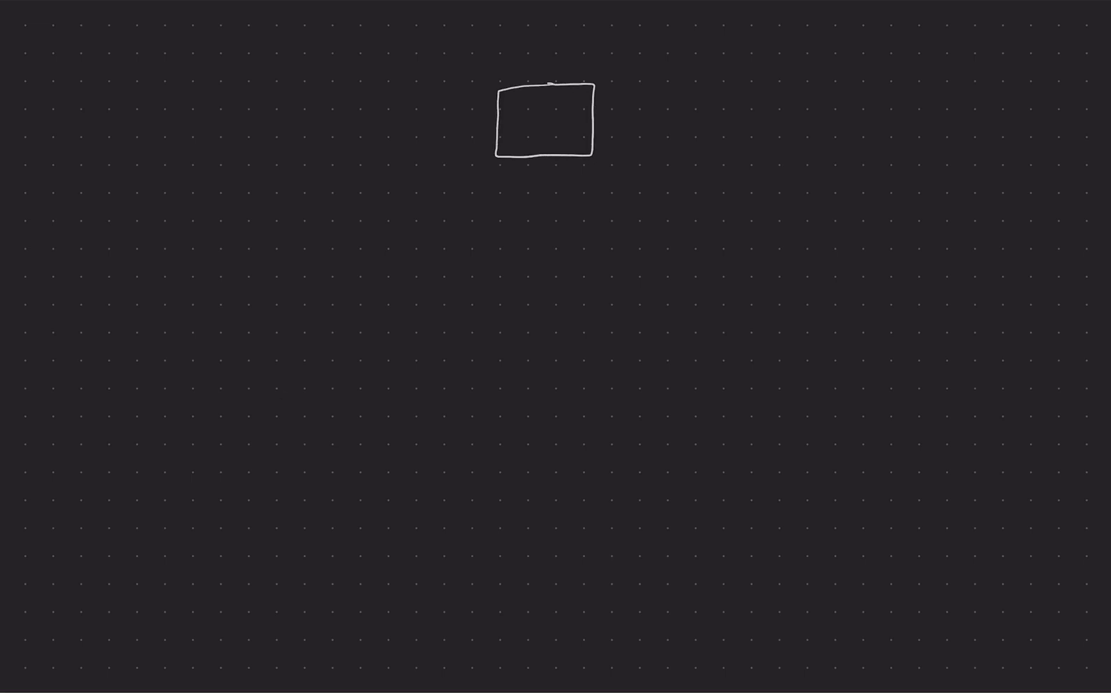
pyautogui.moveTo(504, 115); pyautogui.dragTo(595, 114)
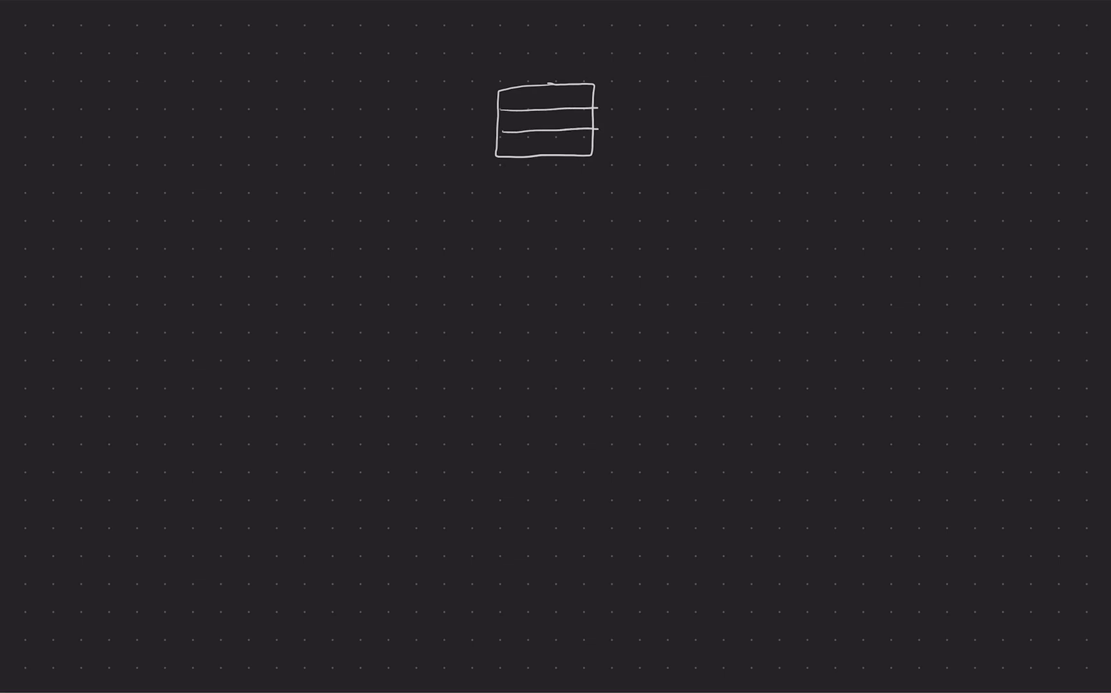
pyautogui.moveTo(528, 92); pyautogui.dragTo(527, 155)
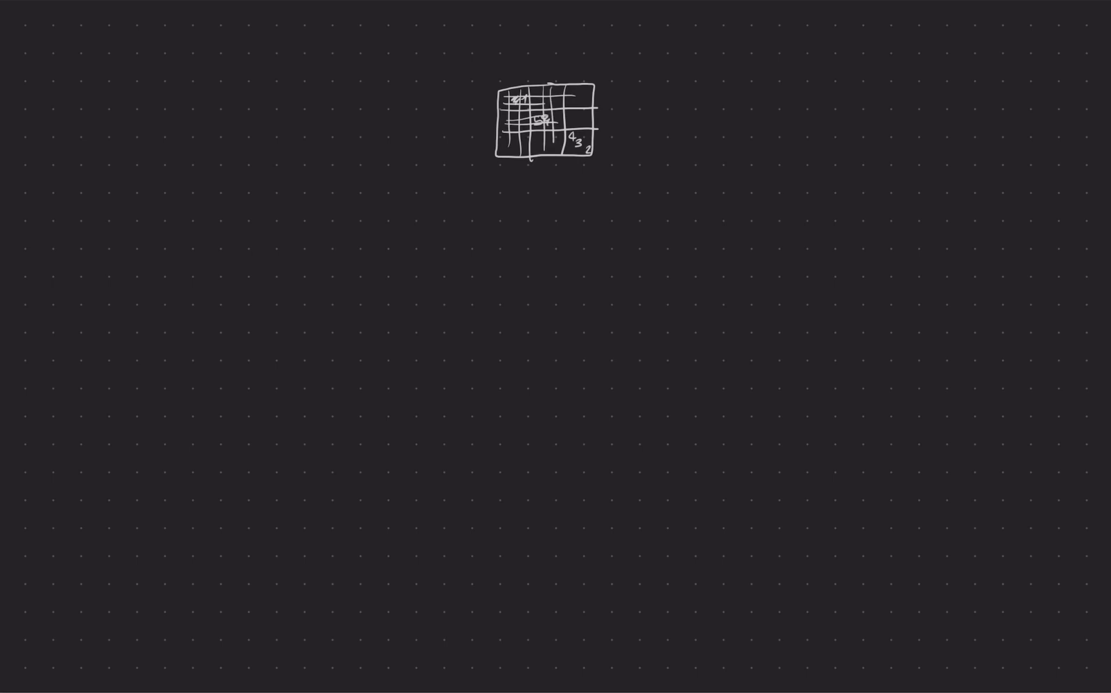
pyautogui.moveTo(609, 145); pyautogui.dragTo(669, 242)
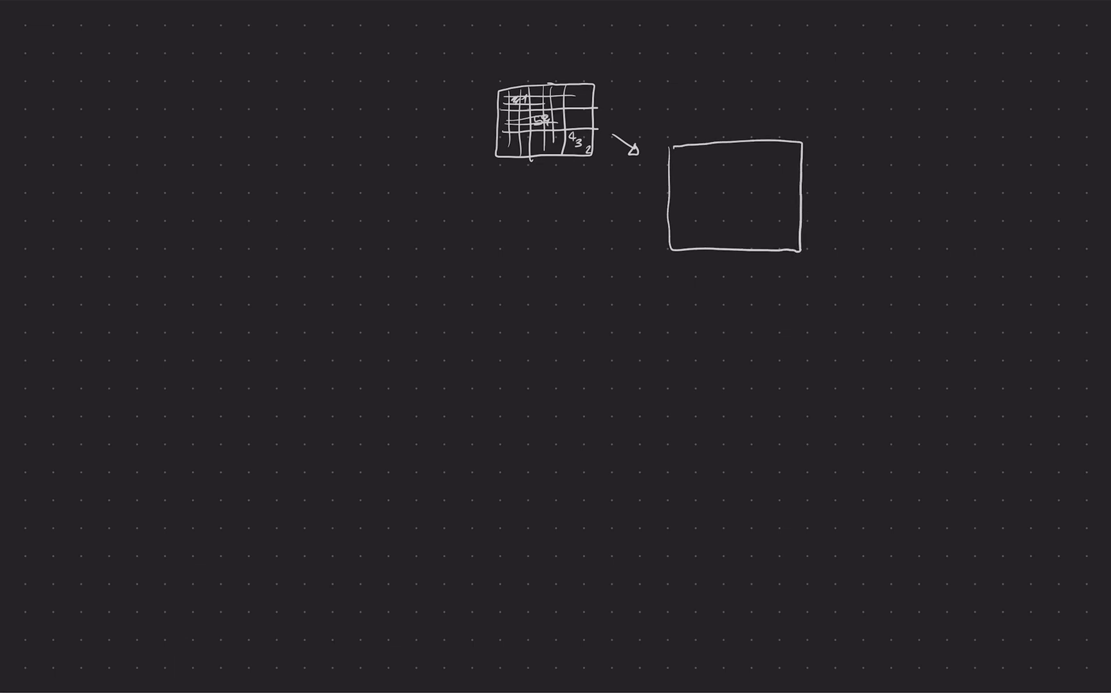
# Step: Label the box SUDOKU VERIF and draw a solution box below the grid with blue digits
pyautogui.write('SUDOKU')
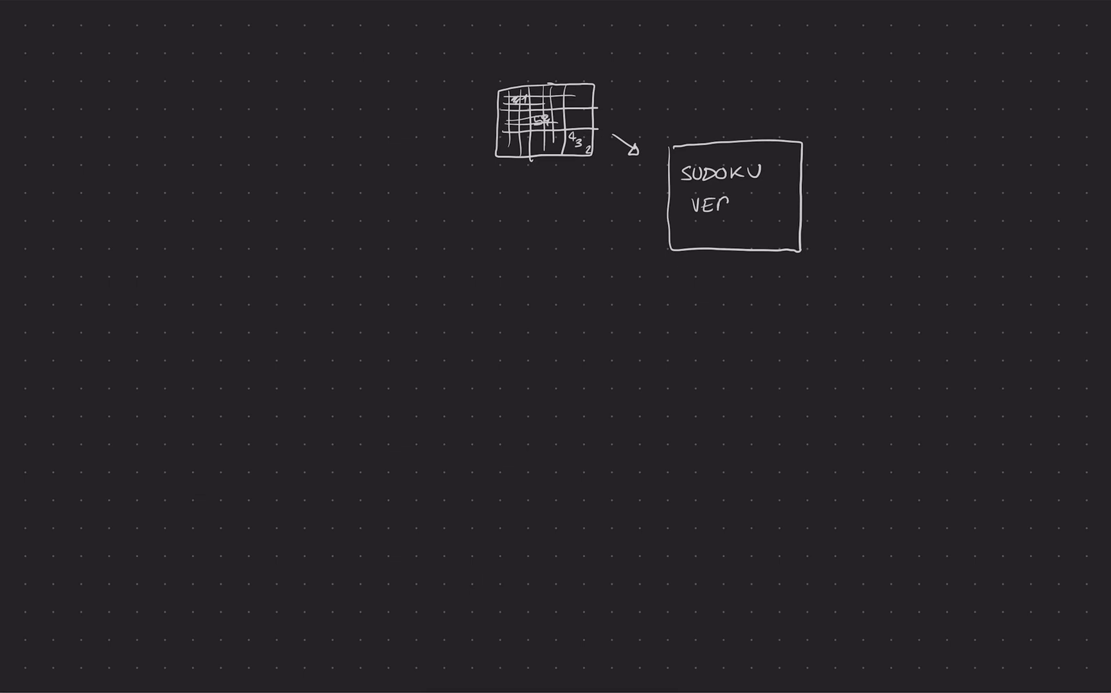
pyautogui.write('IF')
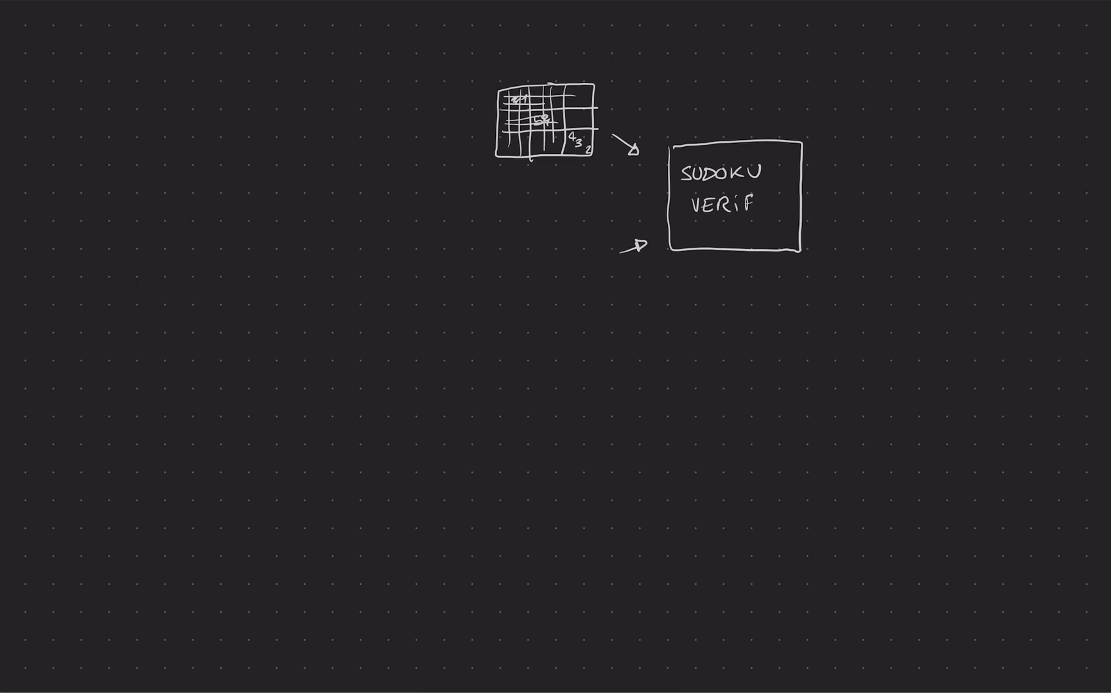
pyautogui.moveTo(506, 238); pyautogui.dragTo(612, 319)
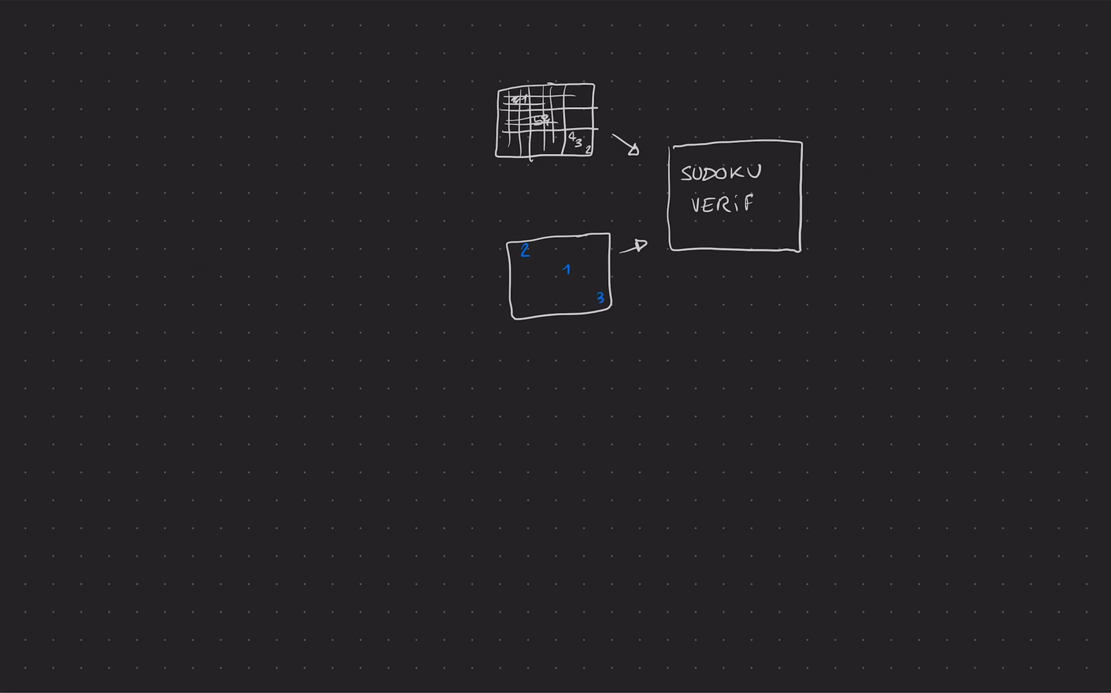
pyautogui.write('0')
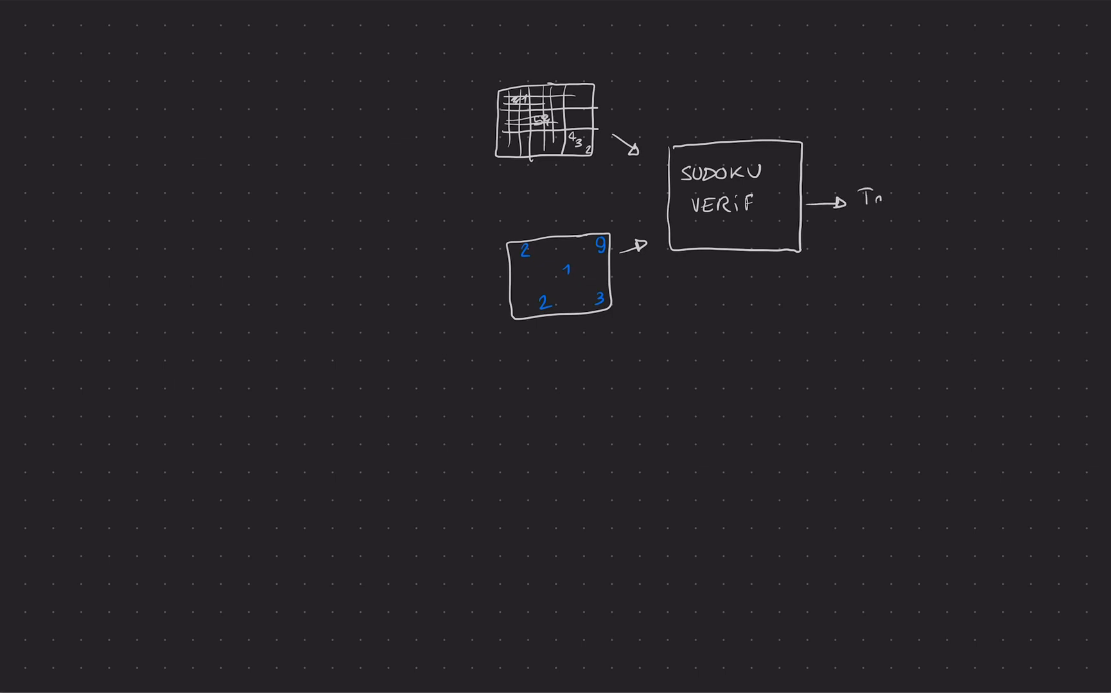
# Step: Write the output 'True or False' and add the PROBLEM and SOLUTION headings
pyautogui.write('rue or Fr')
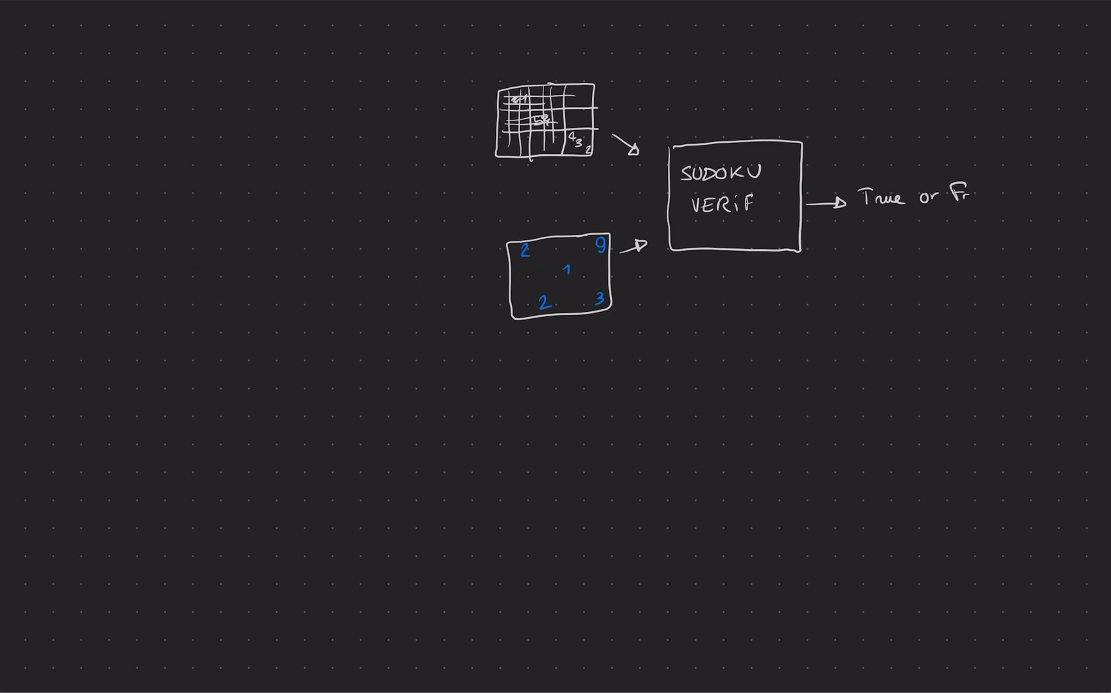
pyautogui.write('alse')
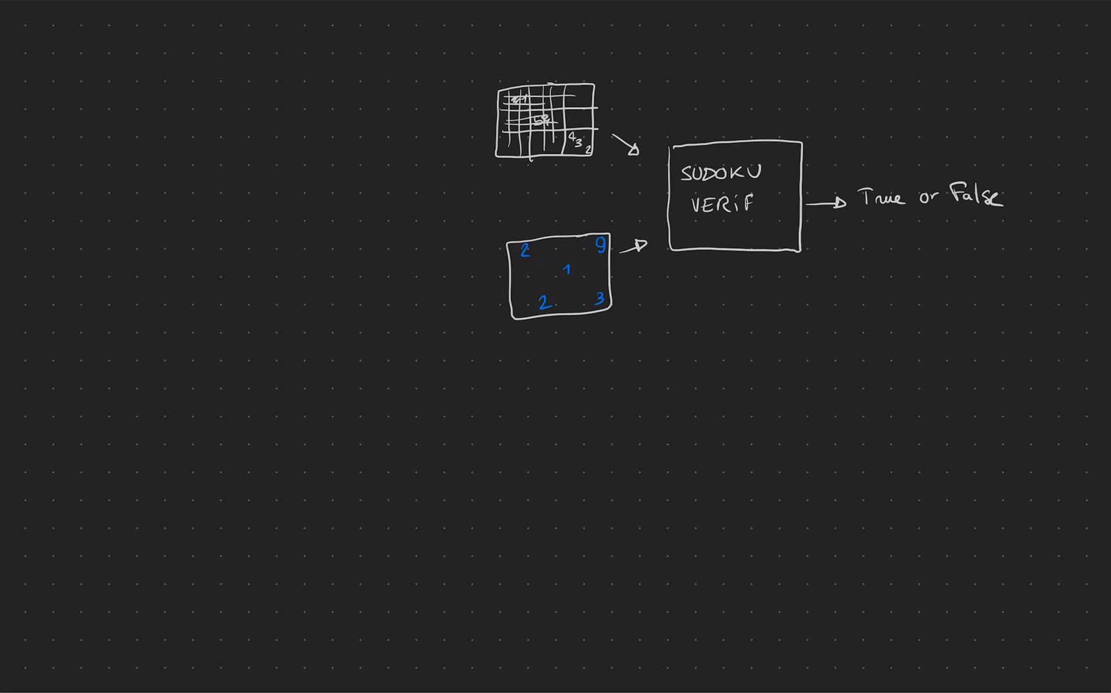
pyautogui.write('PROV')
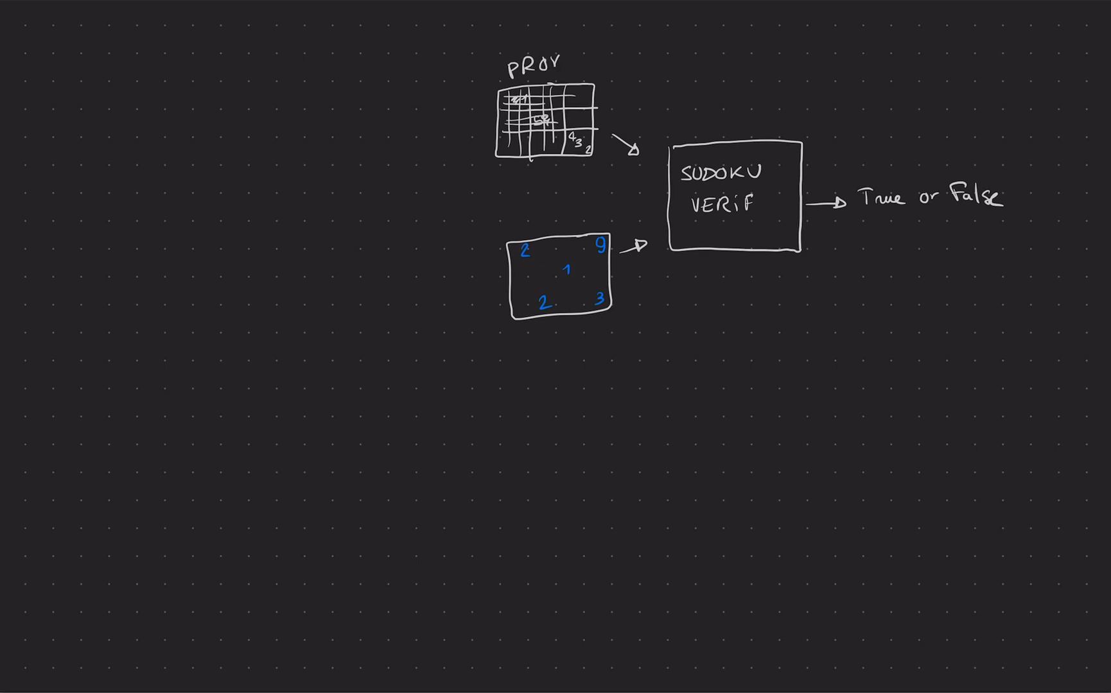
pyautogui.write('PROBLEM')
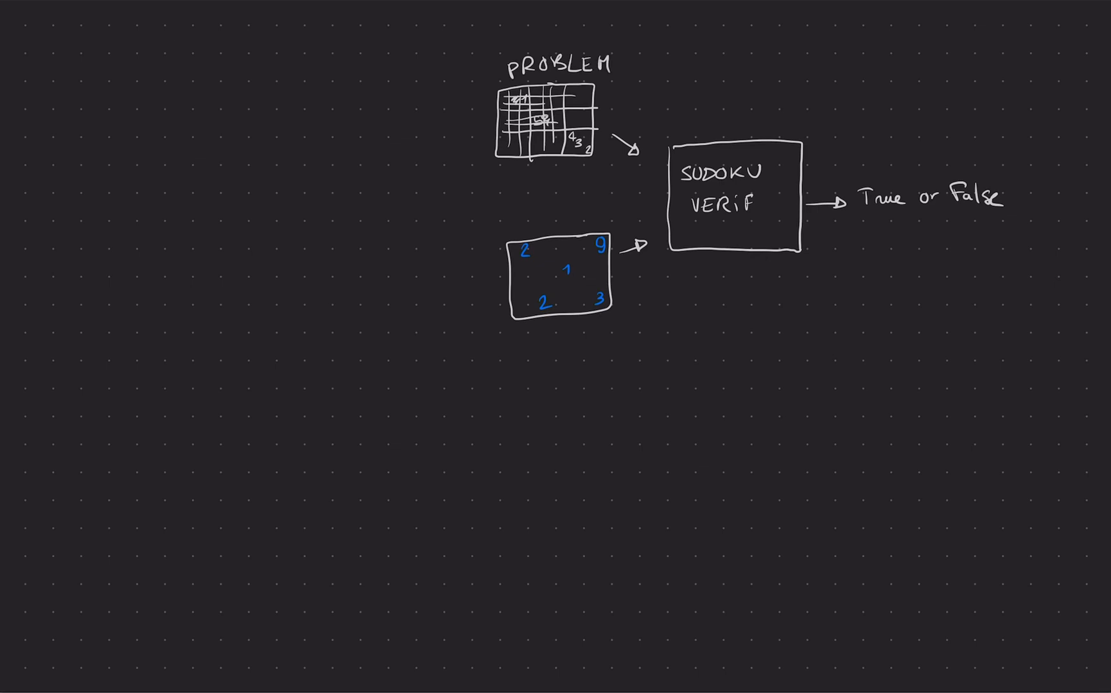
pyautogui.write('SOLUTIO')
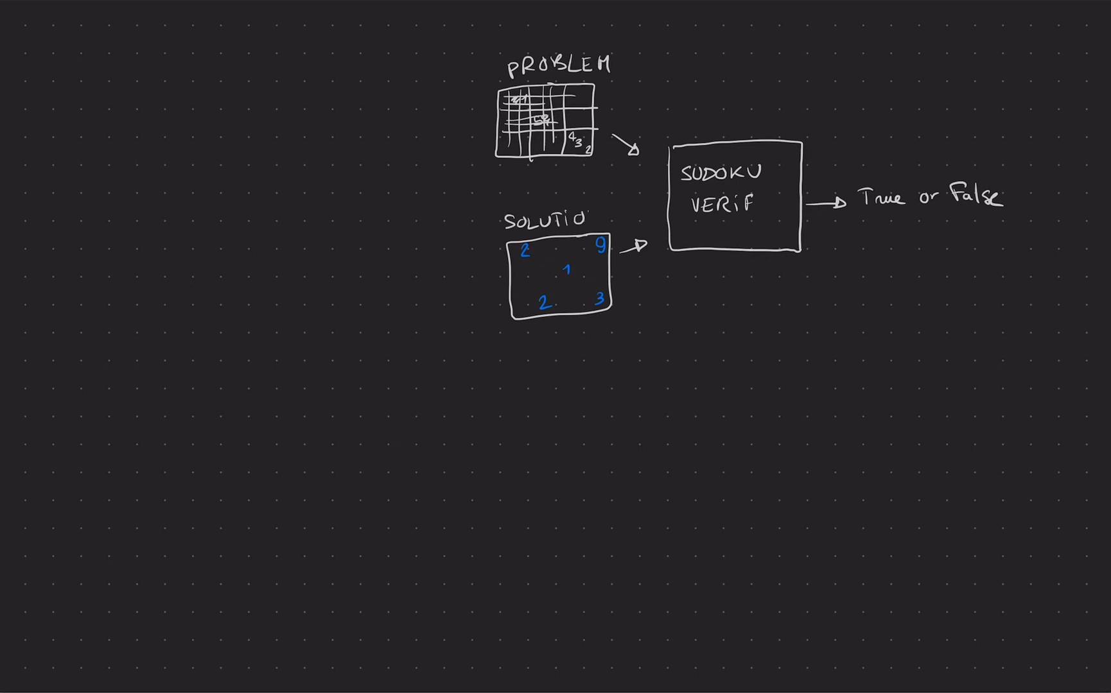
pyautogui.write('N')
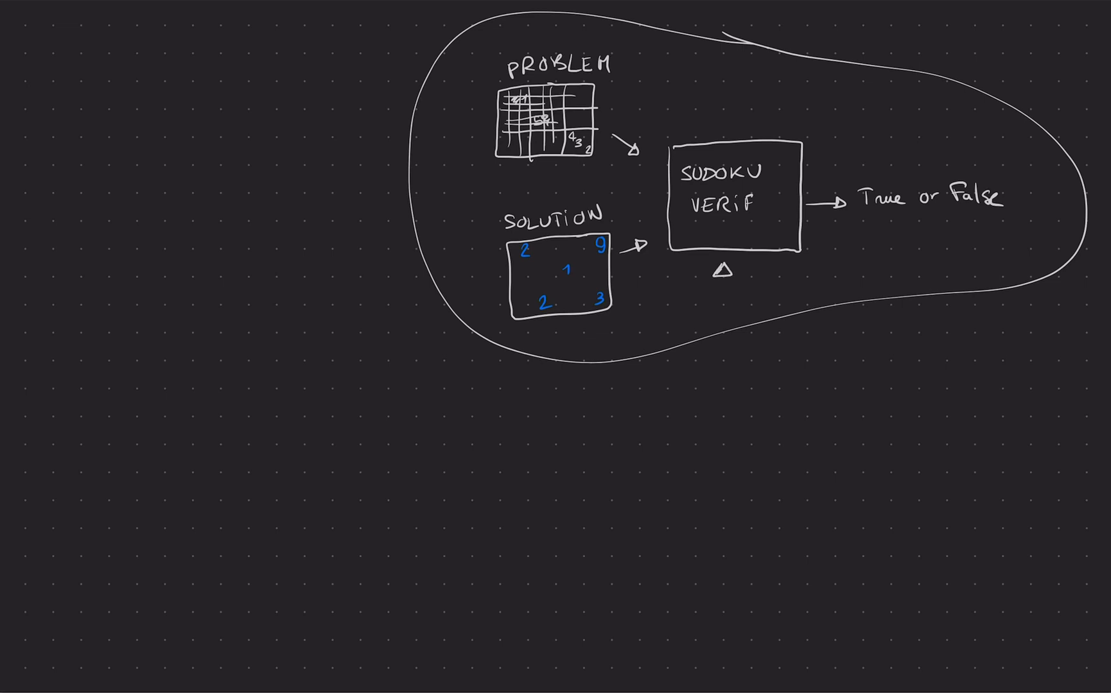
# Step: Draw the long horizontal bar below the enclosure with an arrow up into SUDOKU VERIF
pyautogui.moveTo(724, 365); pyautogui.dragTo(724, 270)
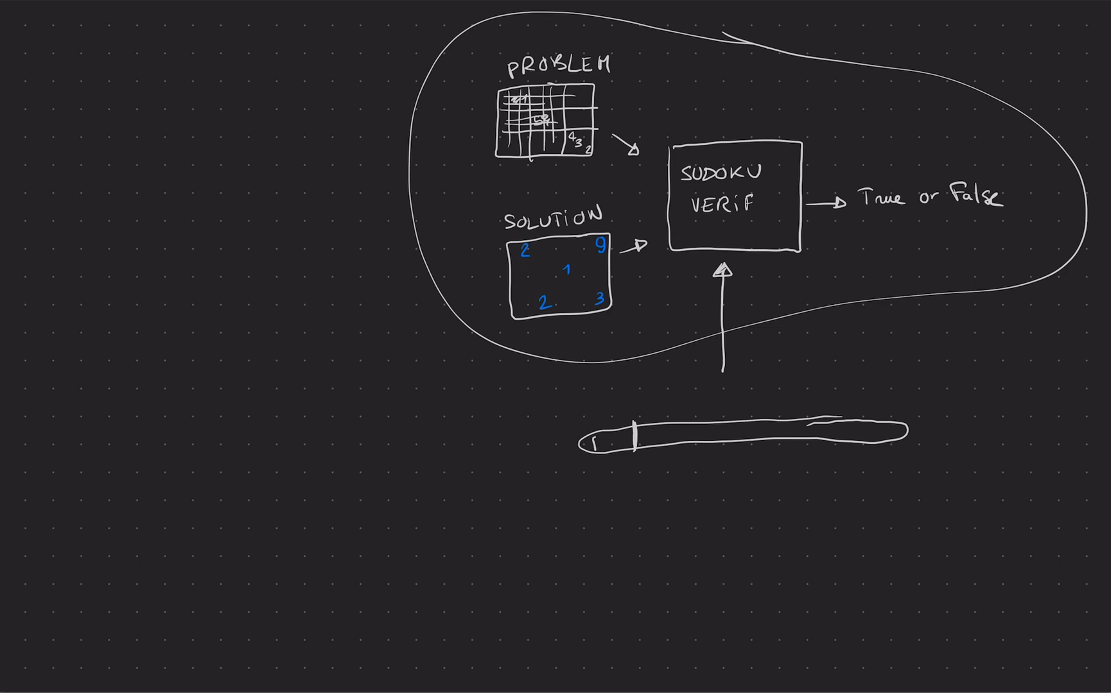
# Step: Label the bar sections P, S and T and cross out the middle sections
pyautogui.write('P')
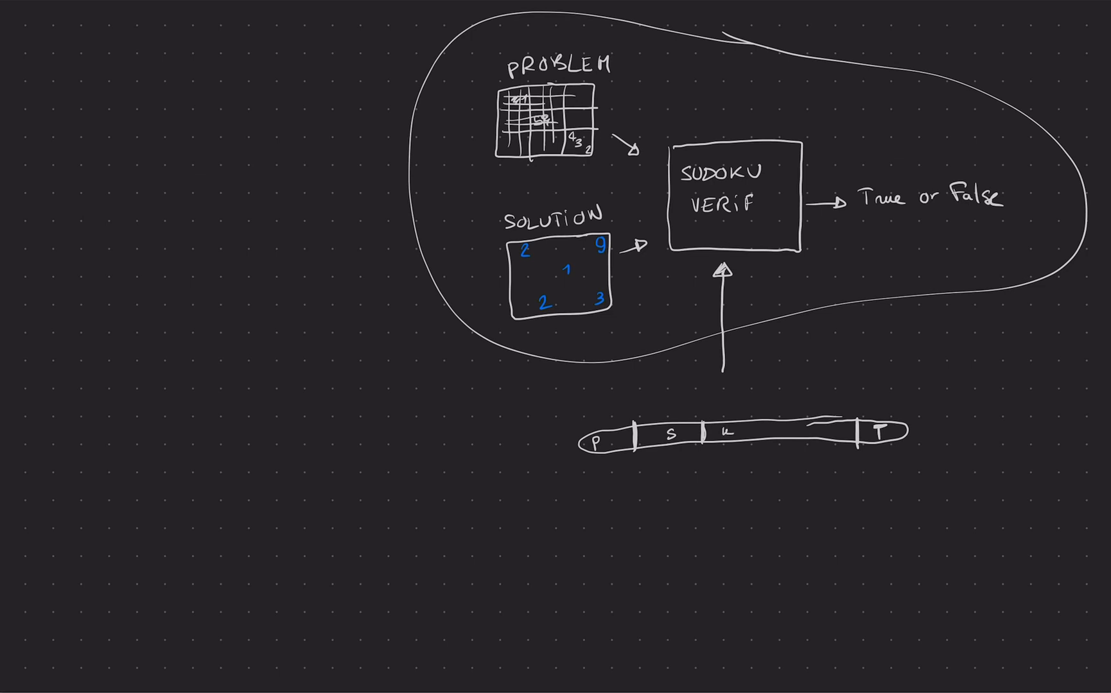
pyautogui.moveTo(716, 435); pyautogui.dragTo(851, 432)
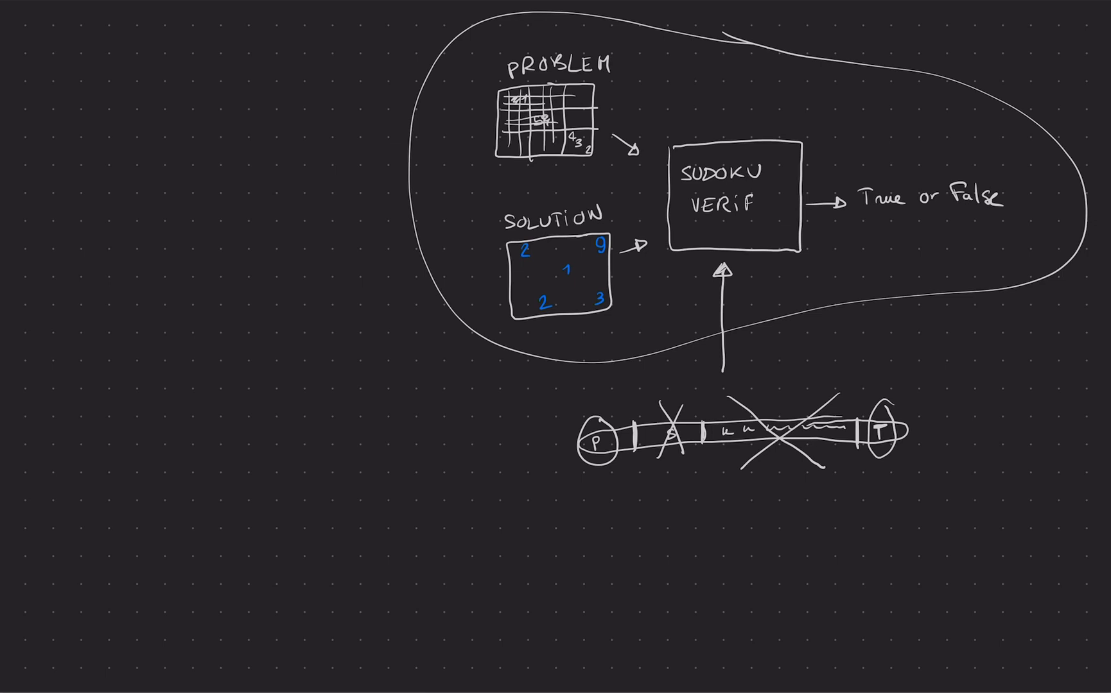
# Step: Draw a curved arrow from the lower left pointing up into the bar
pyautogui.moveTo(538, 518); pyautogui.dragTo(701, 478)
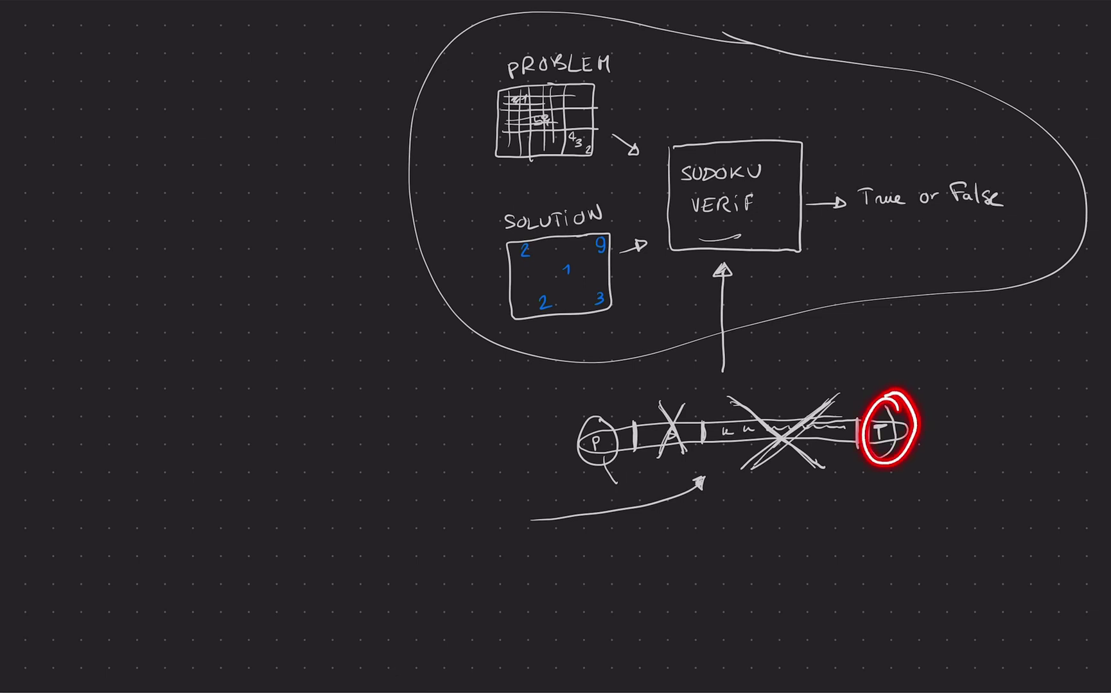
# Step: Strike through the P and T ends of the bar with red crosses
pyautogui.click(886, 433)
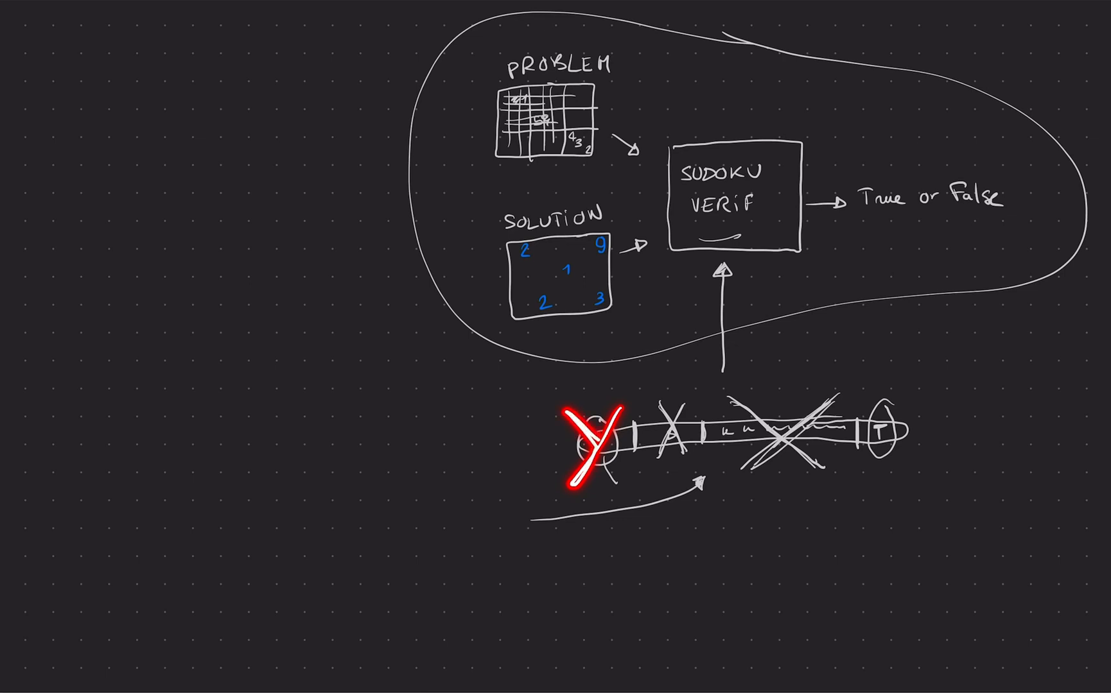
pyautogui.moveTo(872, 415); pyautogui.dragTo(910, 467)
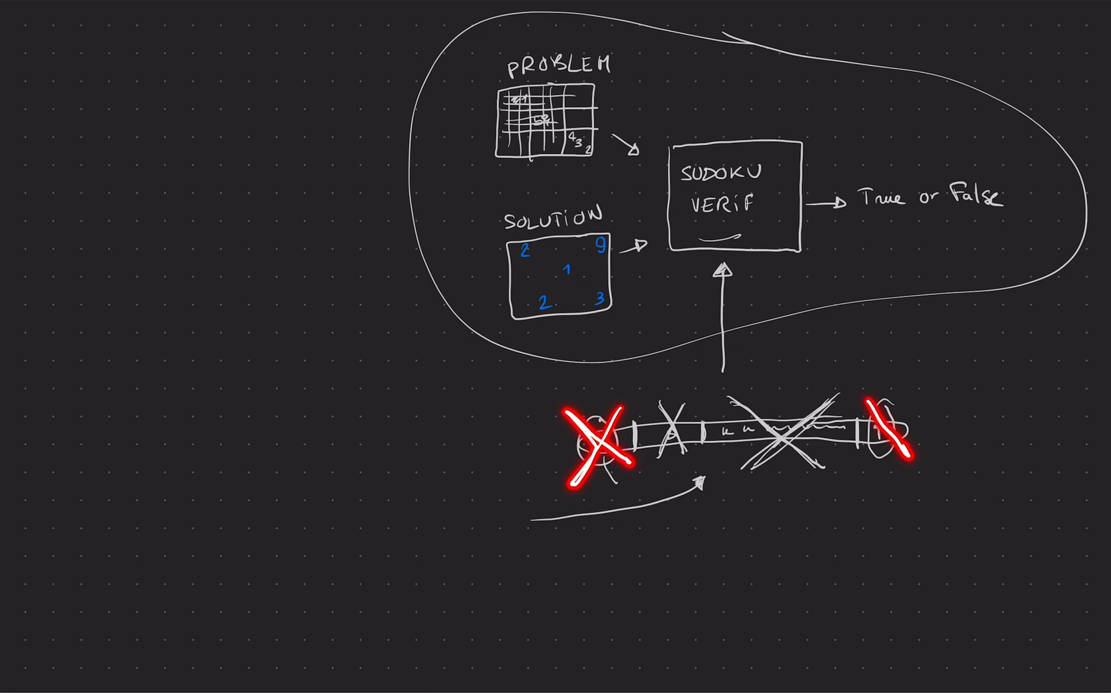